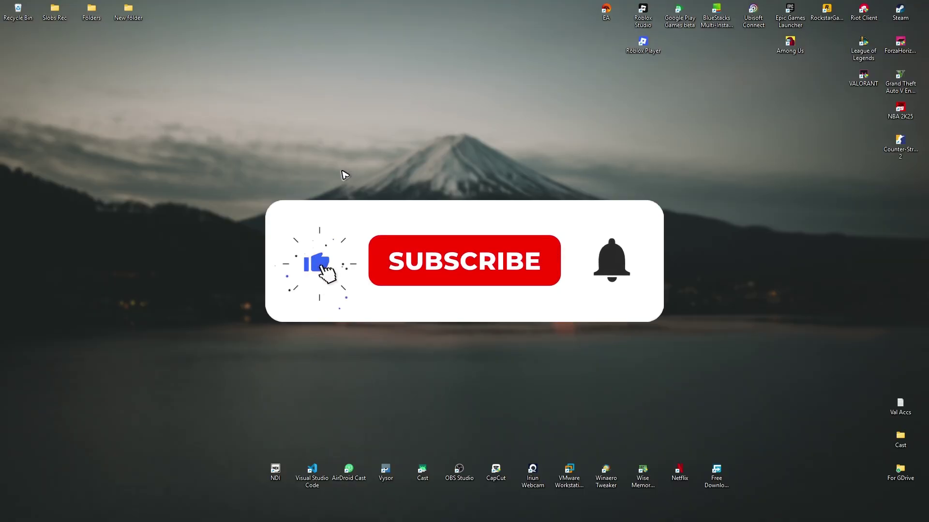
# Launch Google Chrome, go to discord.com, and open Discord's login page in the browser
pyautogui.click(464, 261)
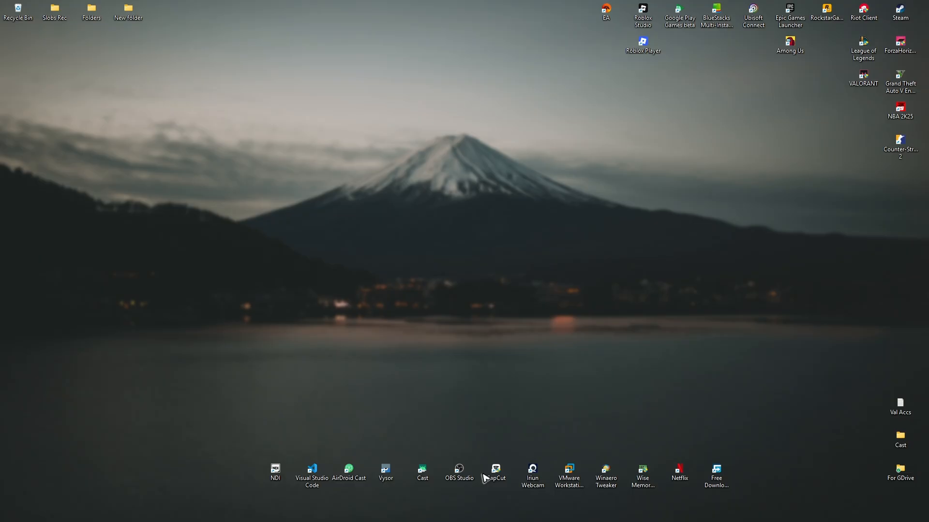
pyautogui.write('google Chrom')
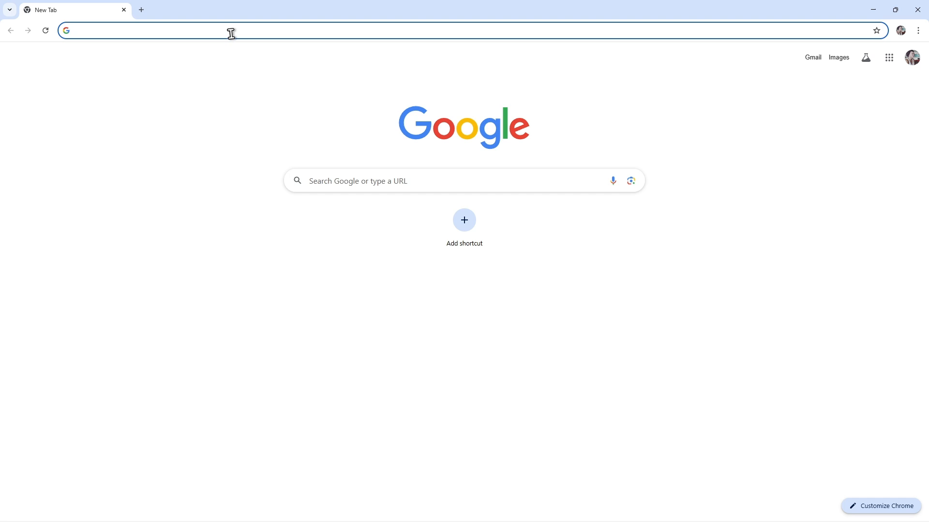
pyautogui.write('diso')
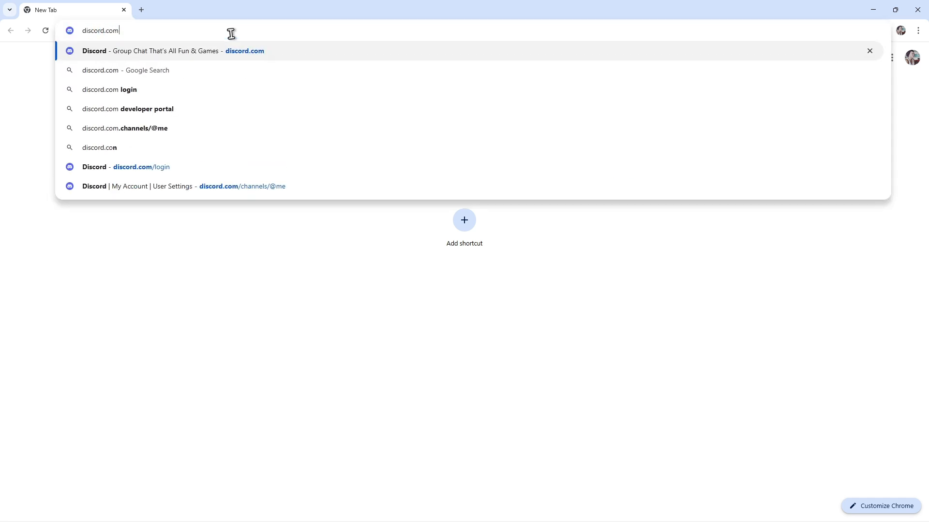
pyautogui.click(148, 50)
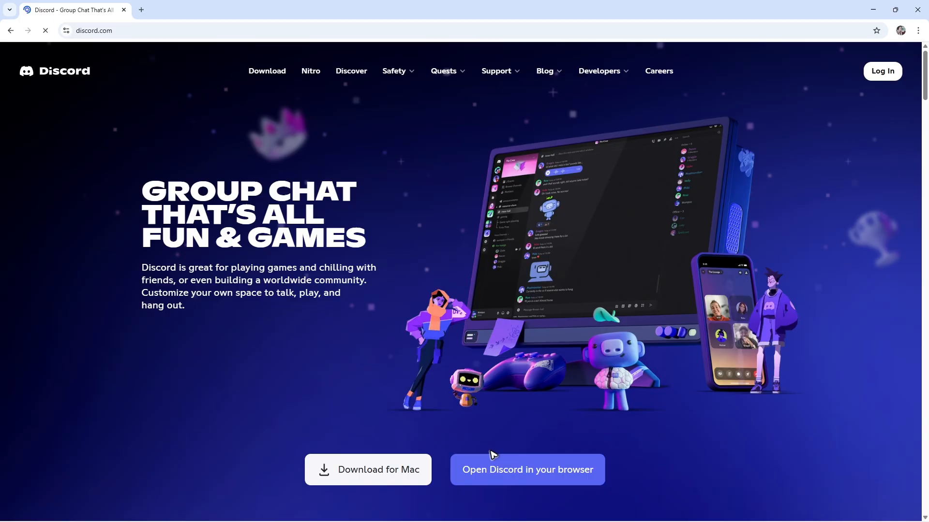
pyautogui.click(526, 469)
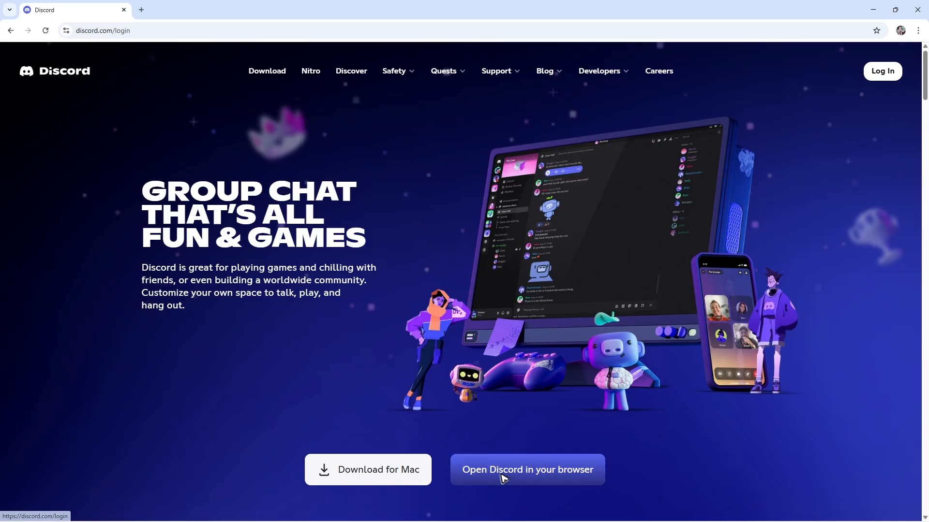
pyautogui.click(526, 469)
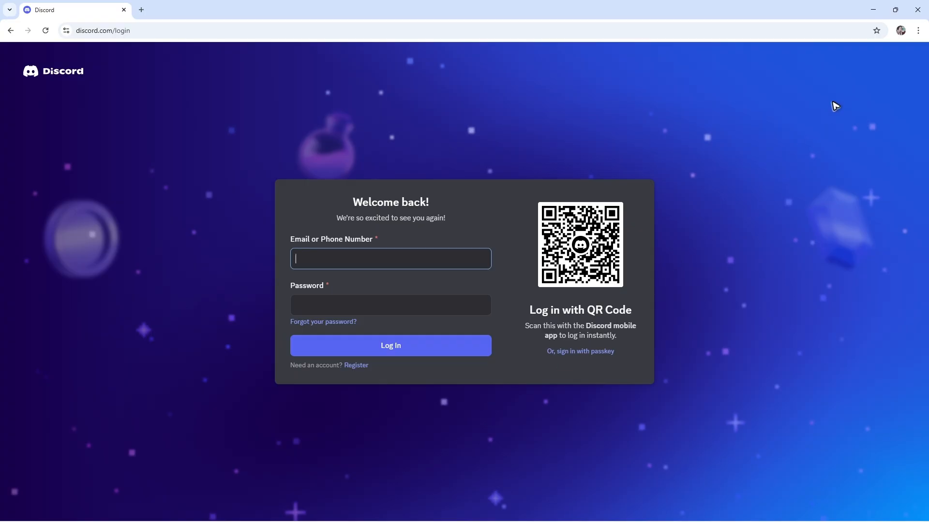
# Open Chrome's Developer tools from More tools in the browser menu
pyautogui.click(918, 30)
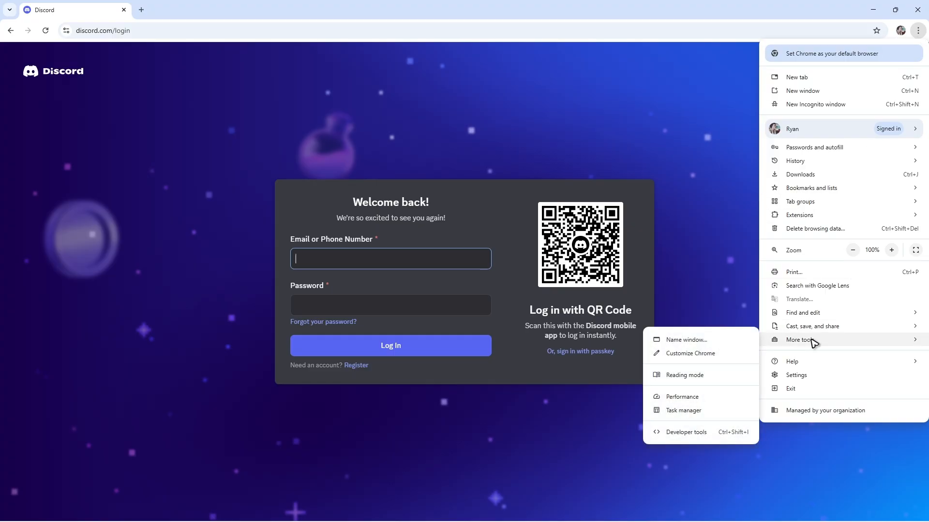
pyautogui.moveTo(685, 432)
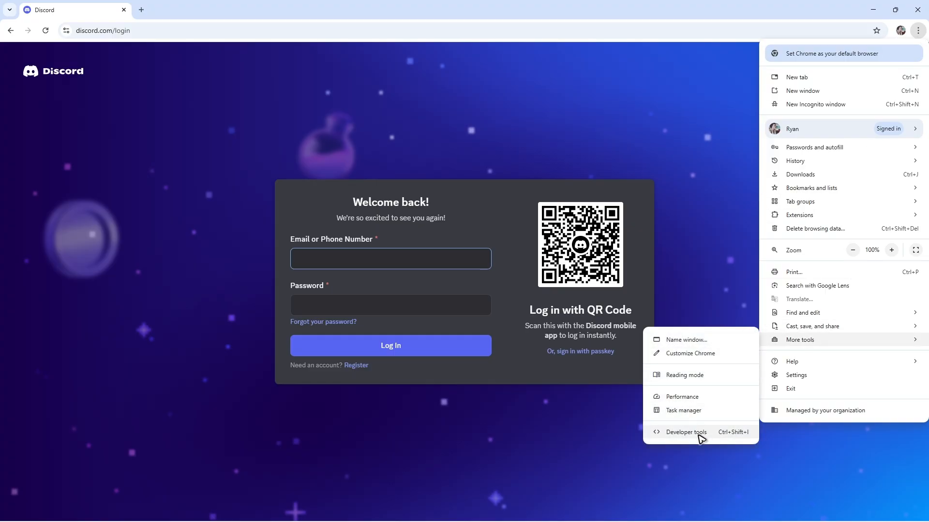
pyautogui.click(686, 432)
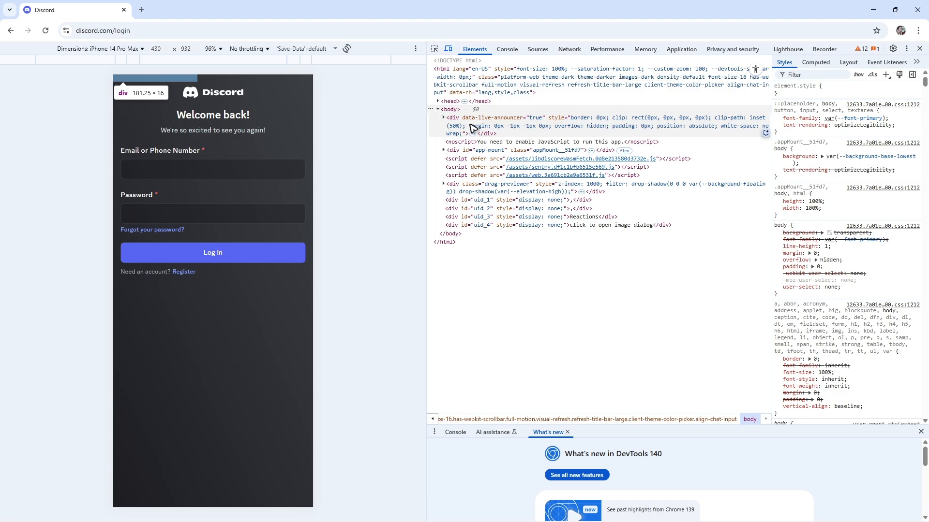
pyautogui.click(681, 49)
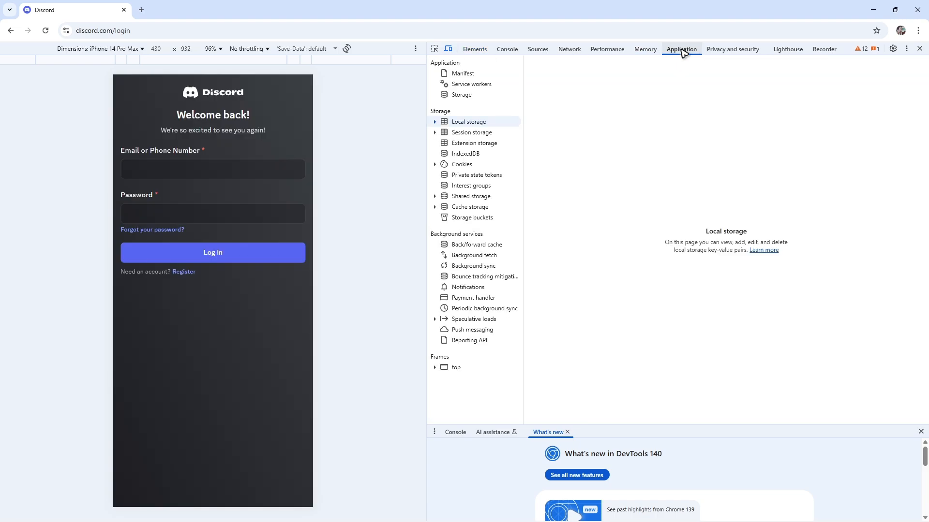
pyautogui.moveTo(445, 126)
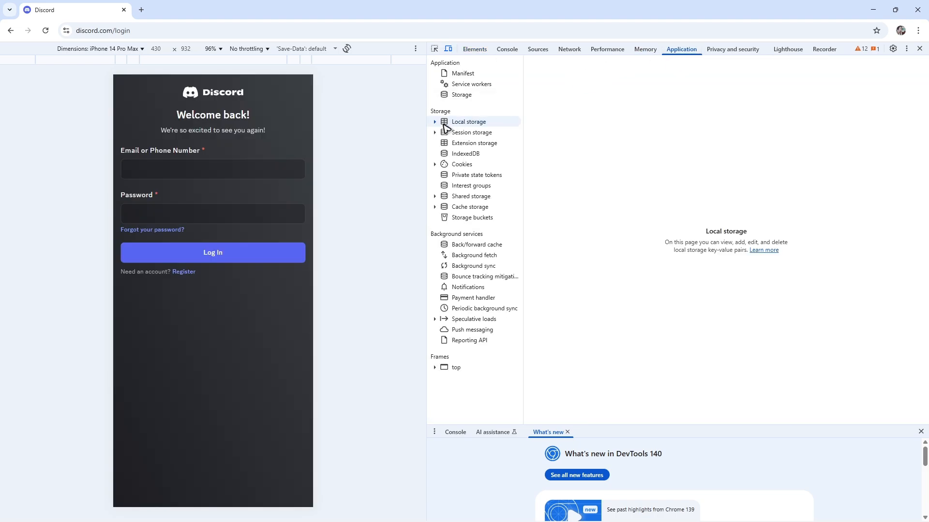
pyautogui.click(435, 122)
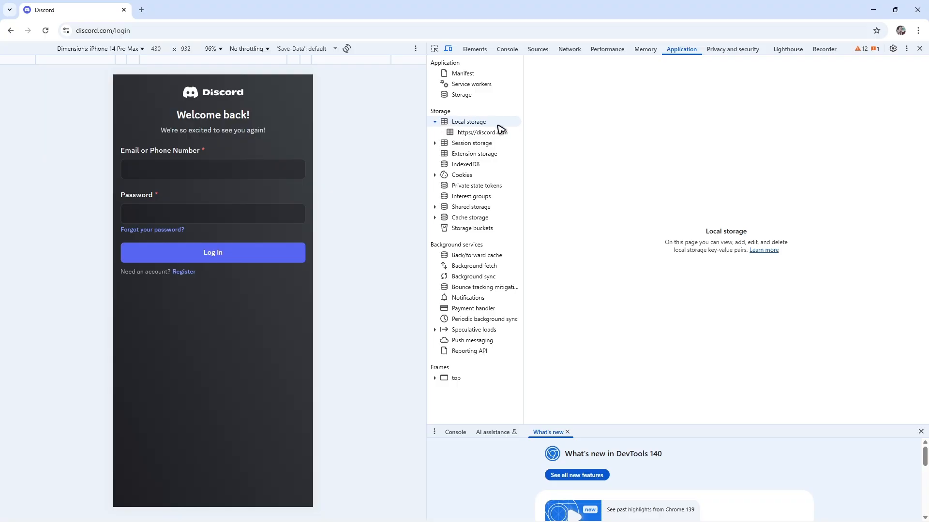
pyautogui.click(481, 132)
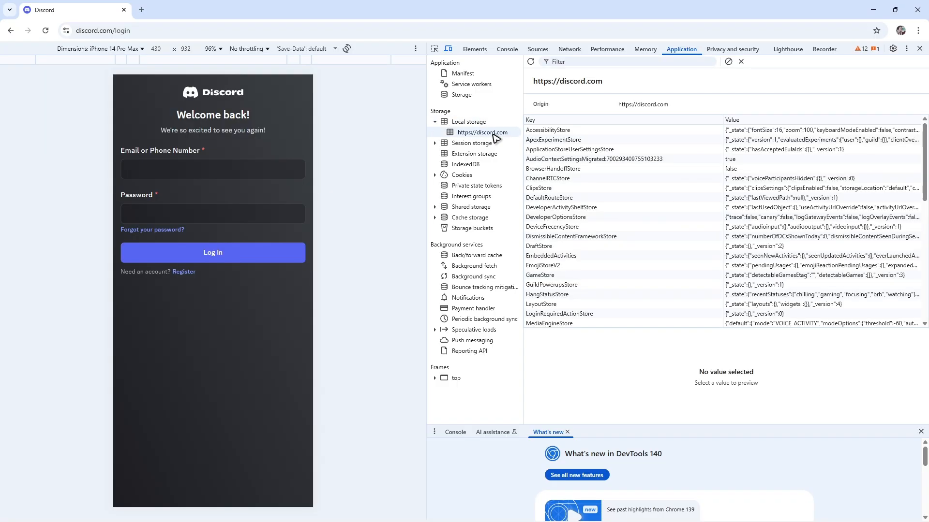
pyautogui.scroll(-3)
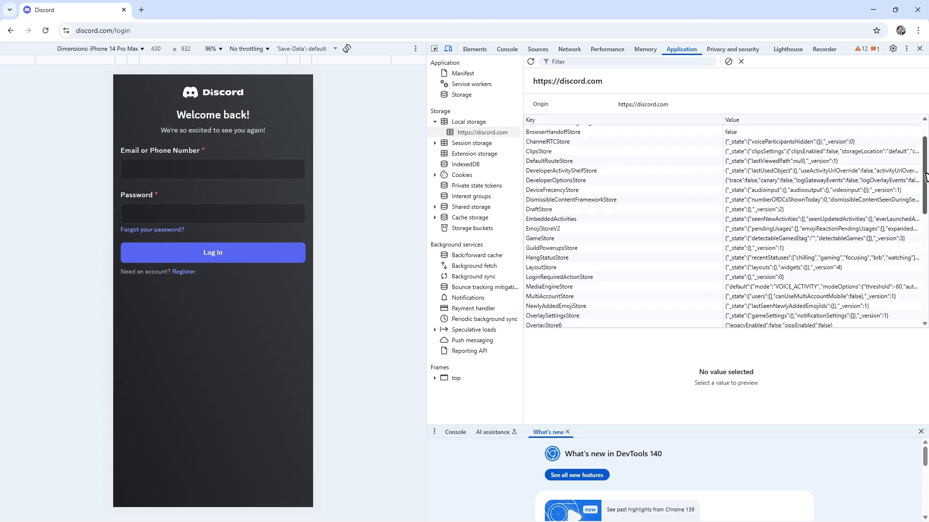
pyautogui.scroll(-3)
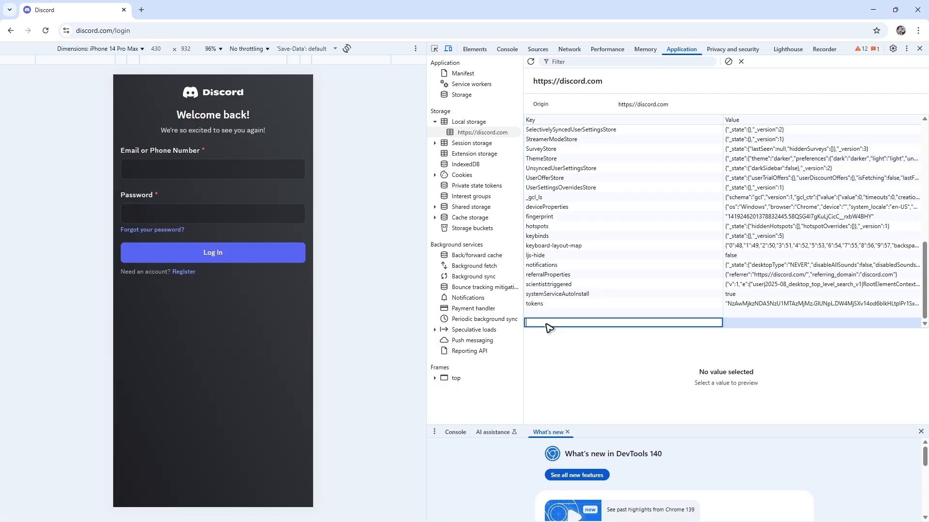
# Add a local storage key named 'token' and start filling its value cell
pyautogui.write('token')
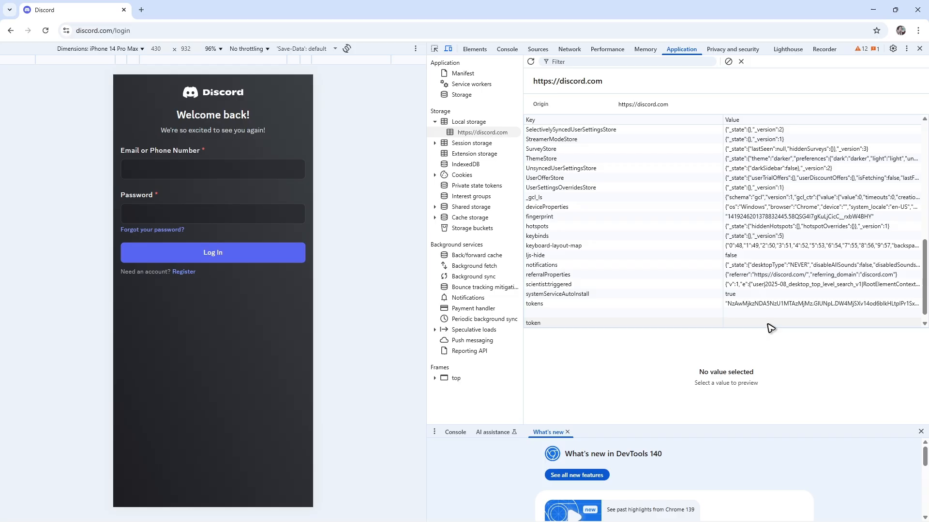
pyautogui.click(533, 323)
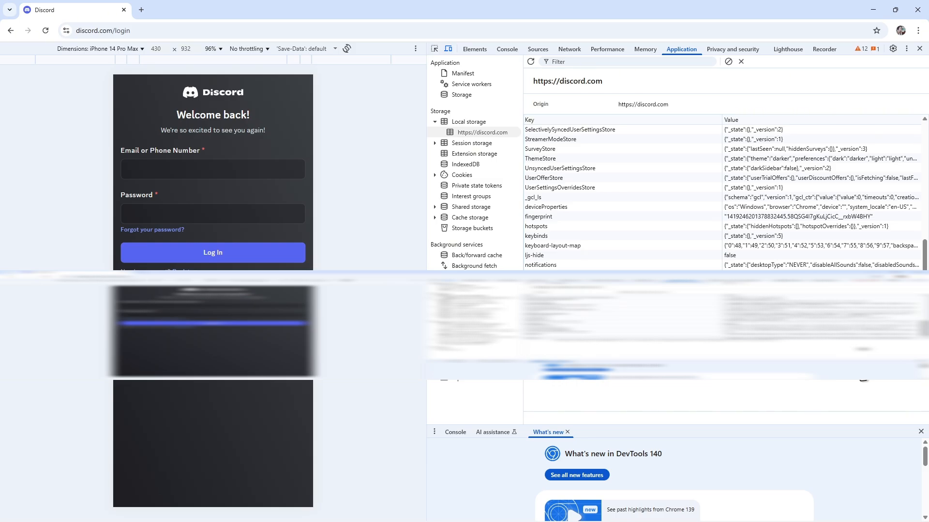
# Reload Discord to log in with the token and open the servers and DMs sidebar
pyautogui.click(212, 252)
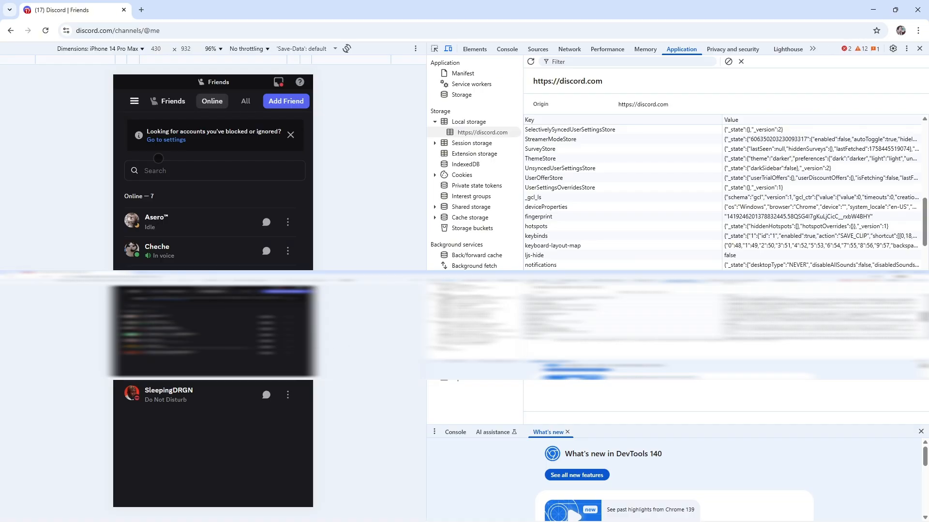
pyautogui.click(134, 101)
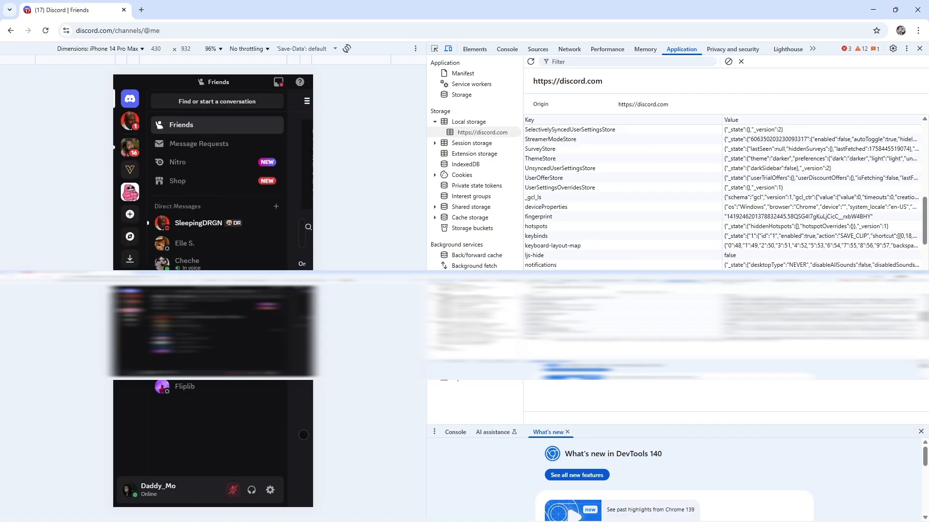